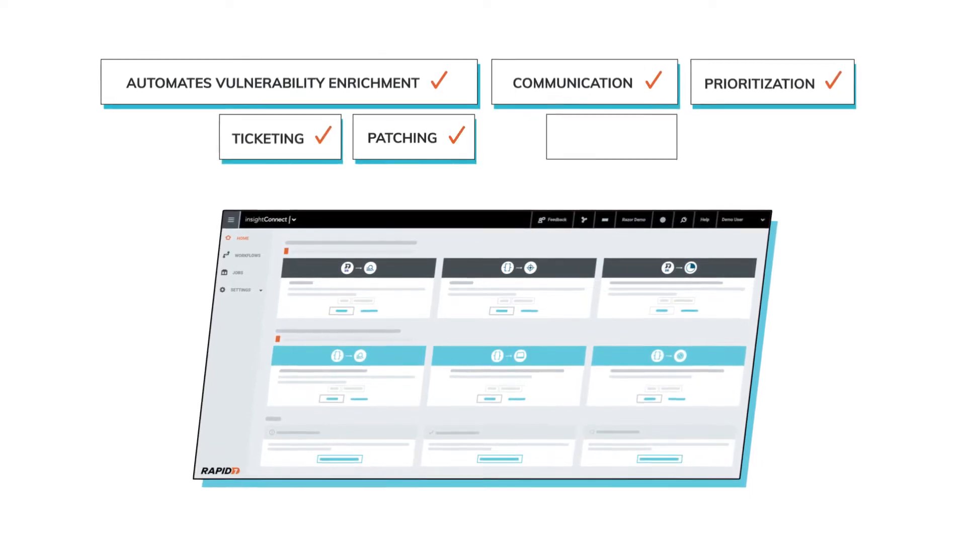
scroll("down", 3)
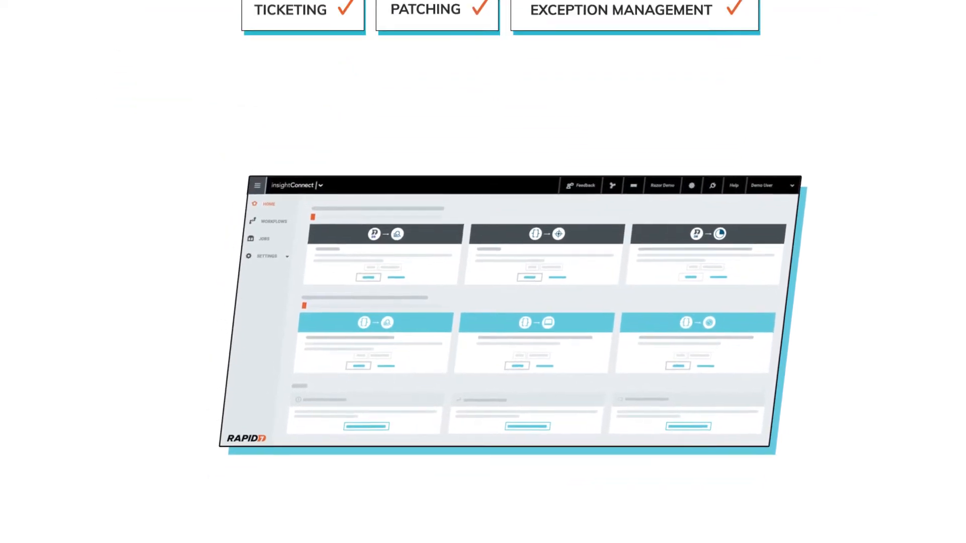